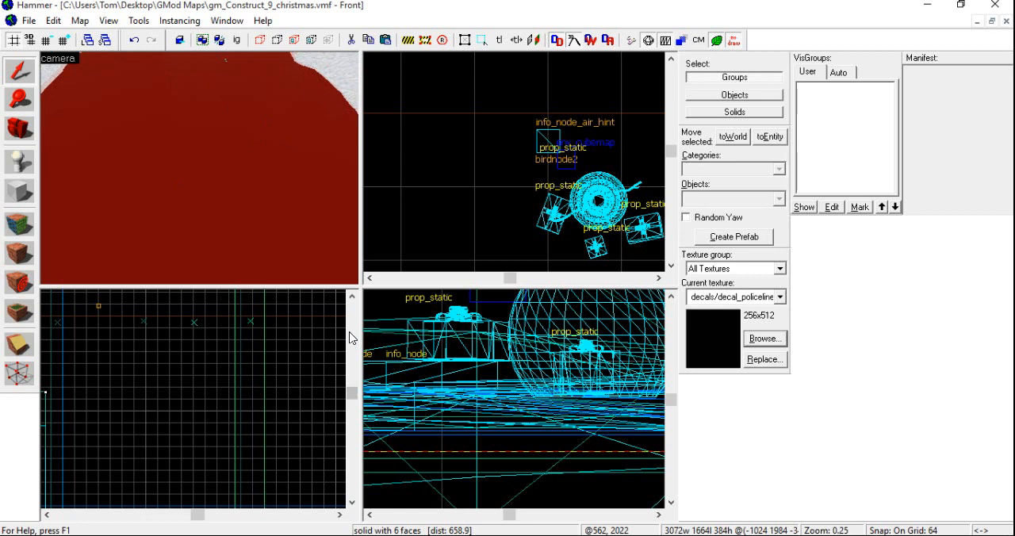
mouse_move(351, 337)
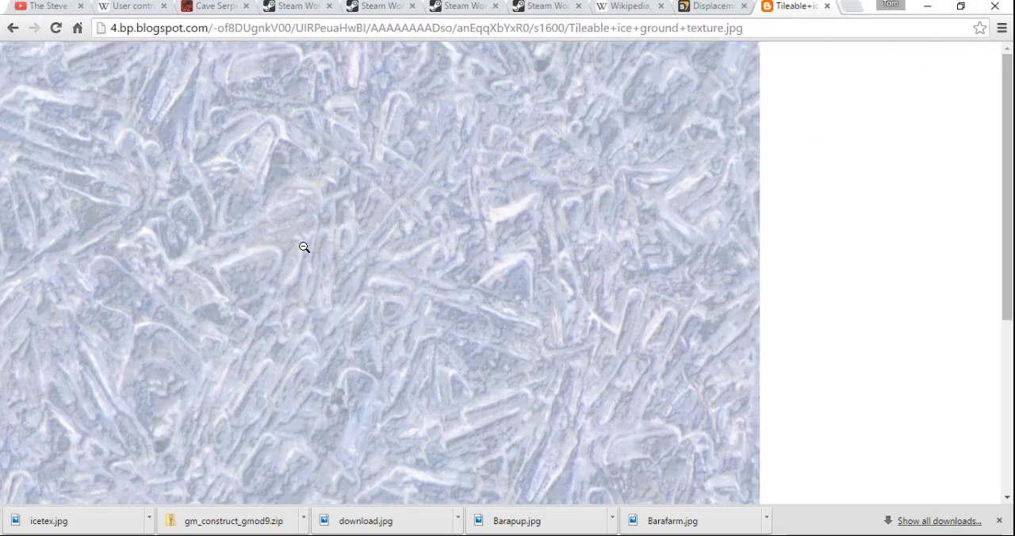
mouse_move(634, 300)
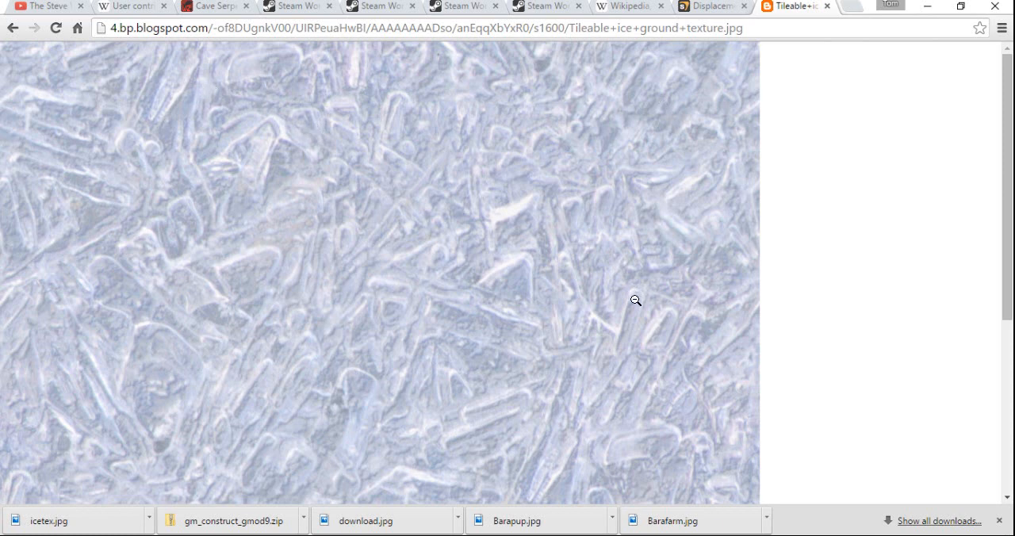
mouse_move(568, 28)
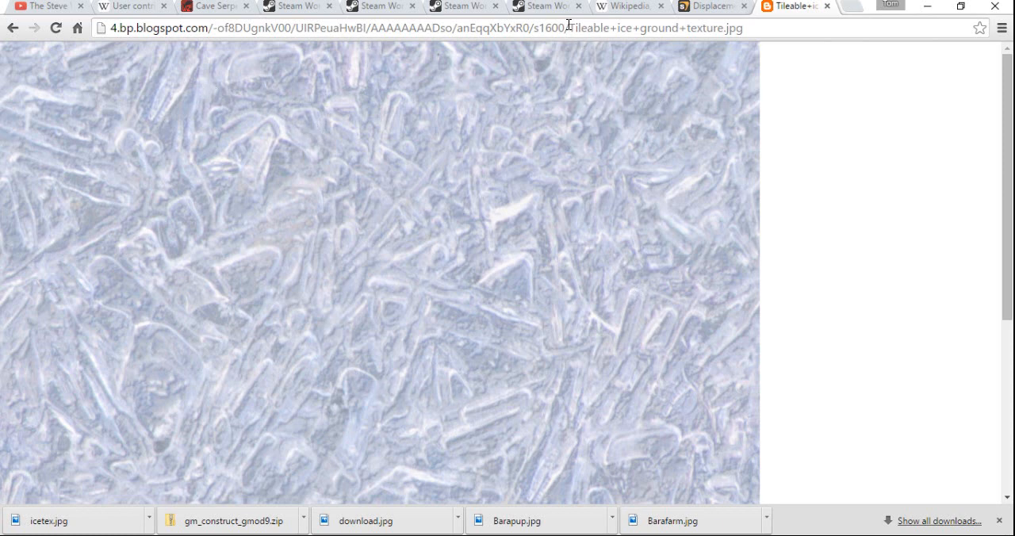
mouse_move(603, 82)
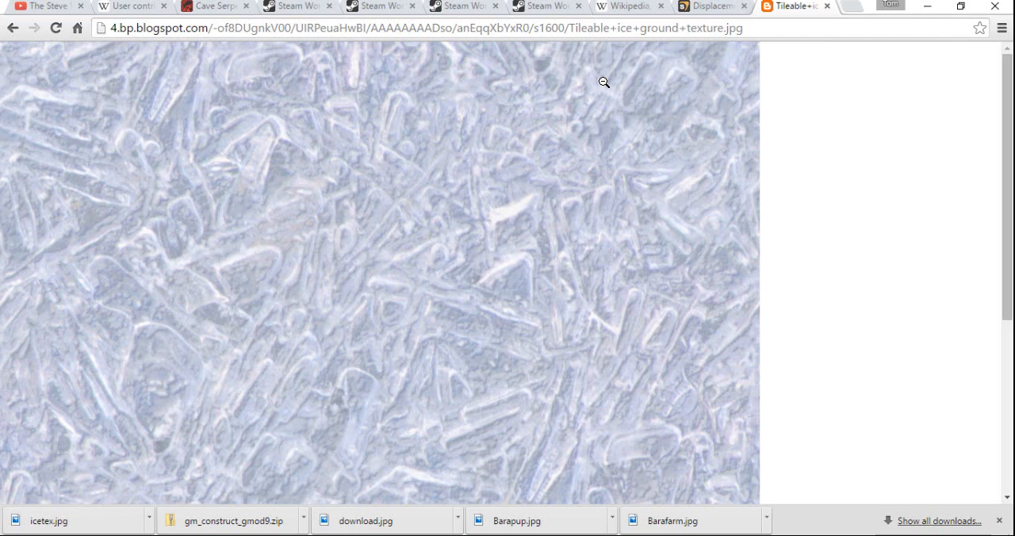
mouse_move(605, 109)
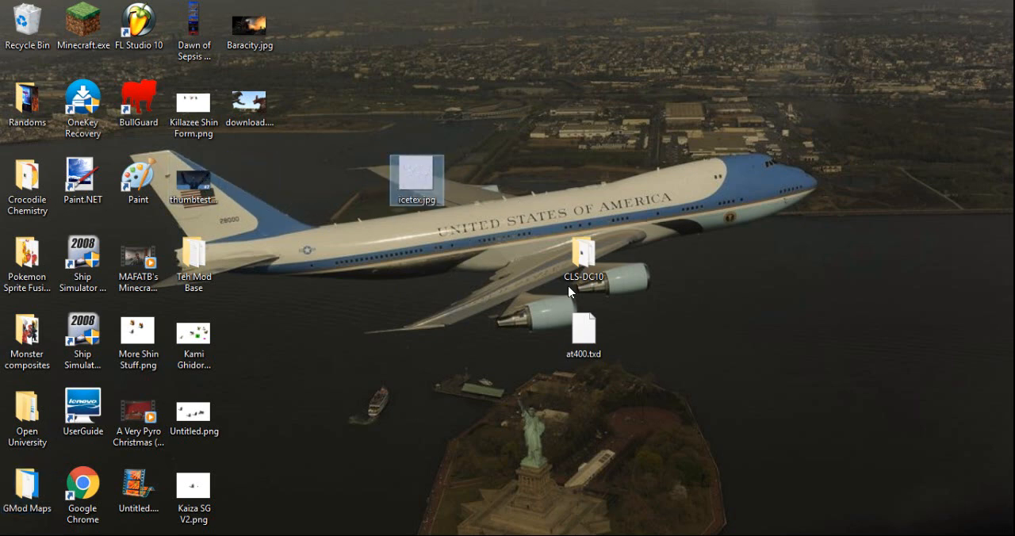
mouse_move(433, 310)
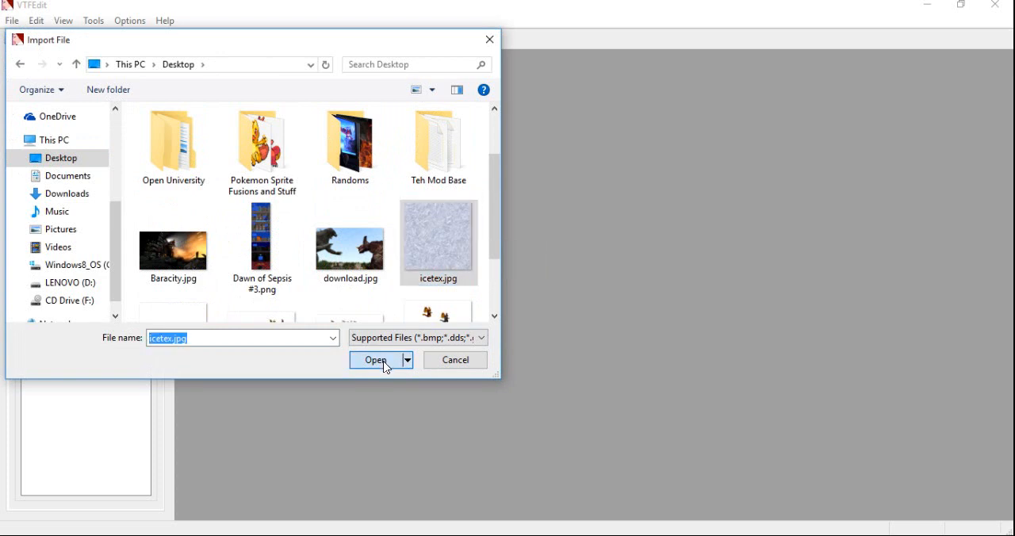
- Import icetex.jpg and accept the default VTF conversion options
left_click(375, 361)
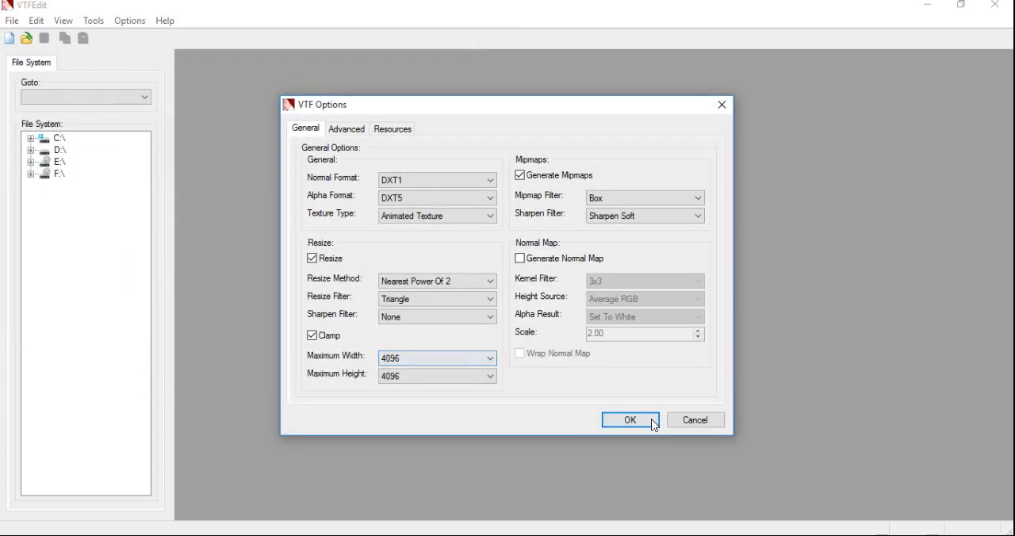
left_click(629, 419)
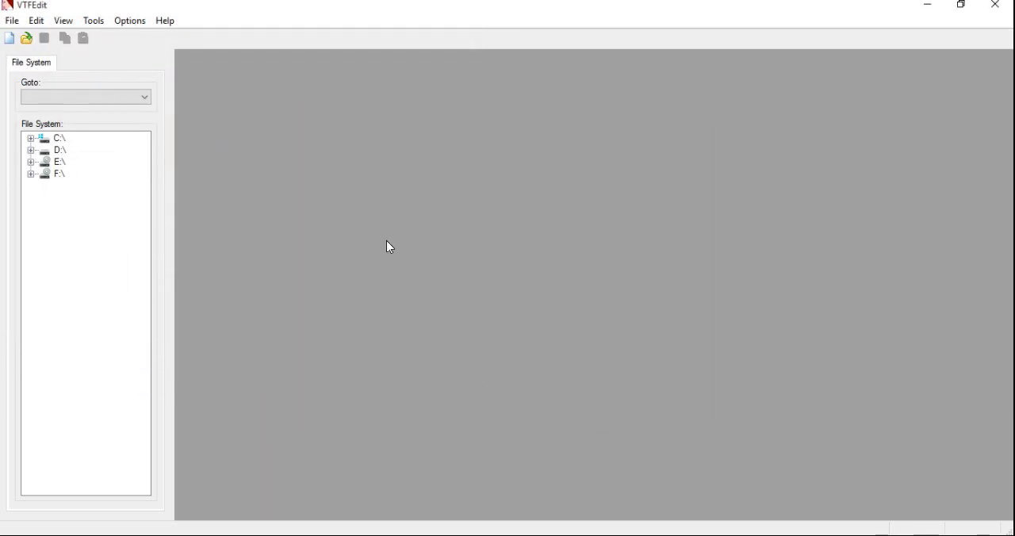
mouse_move(370, 248)
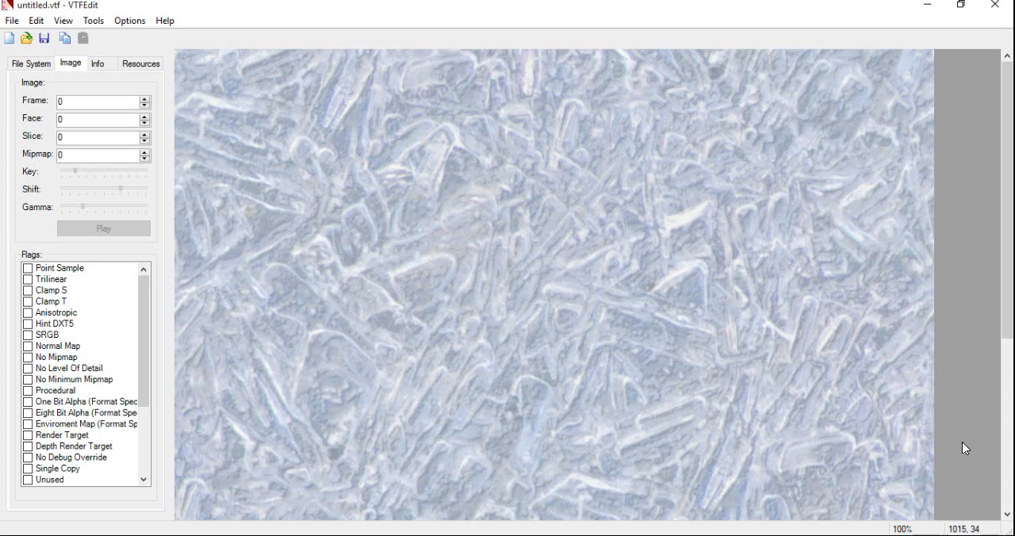
mouse_move(94, 20)
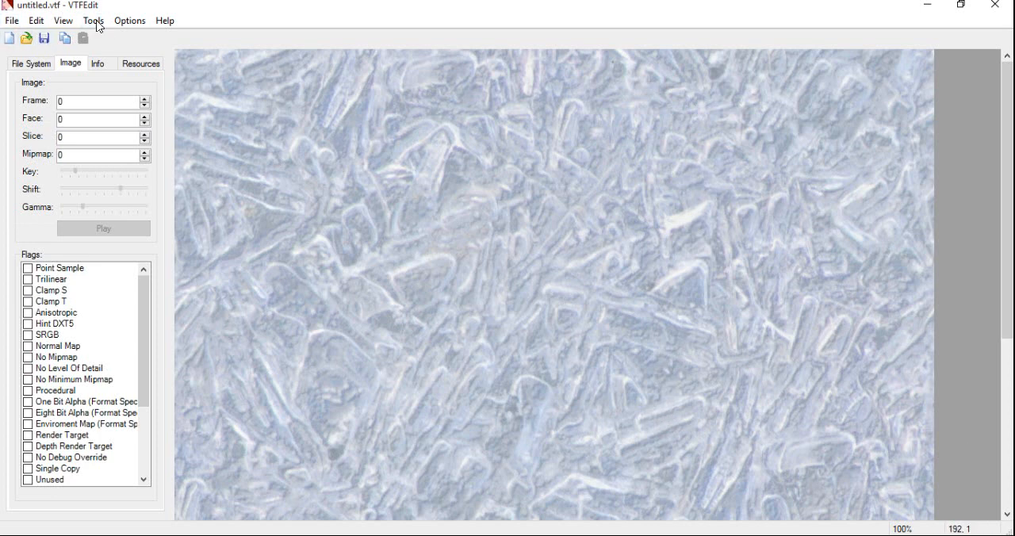
- Choose Save from the File menu for the imported ice texture
left_click(11, 20)
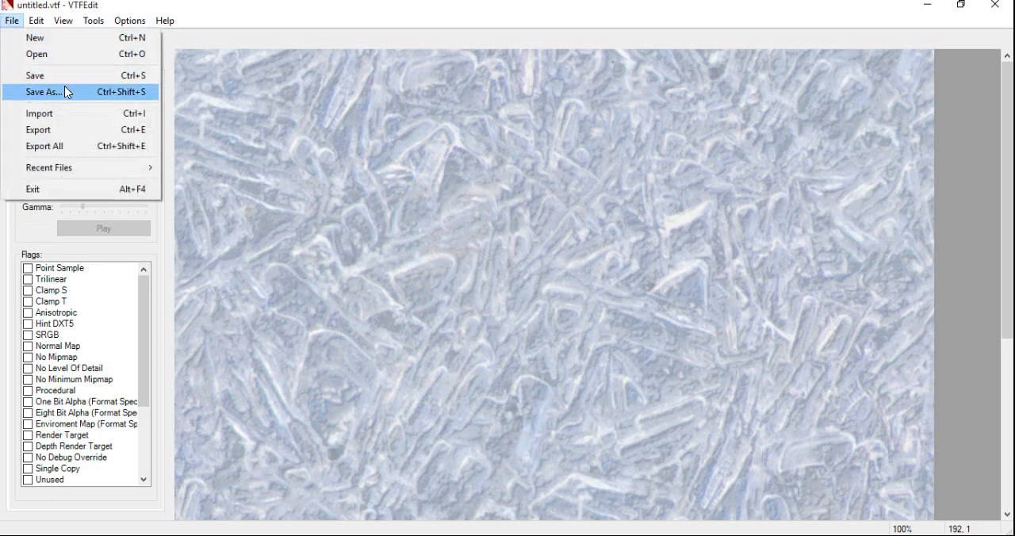
mouse_move(64, 83)
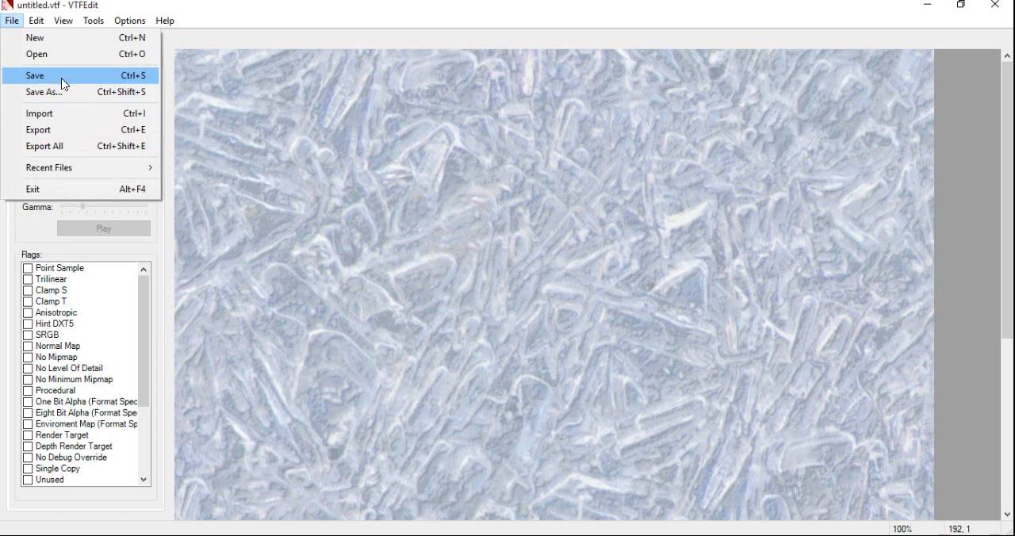
left_click(34, 75)
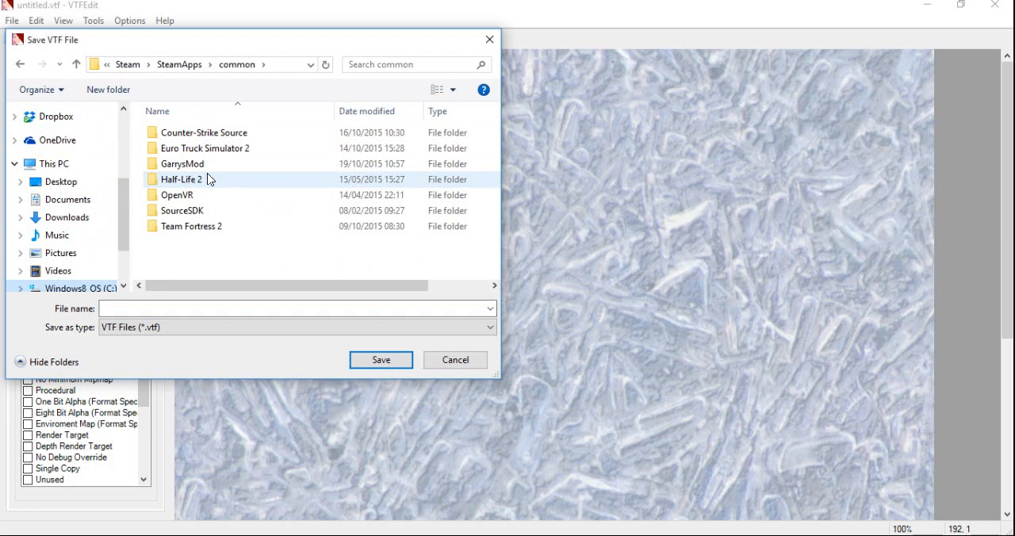
- Make a 'christmas' folder under Half-Life 2's hl2 materials and open it
double_click(182, 178)
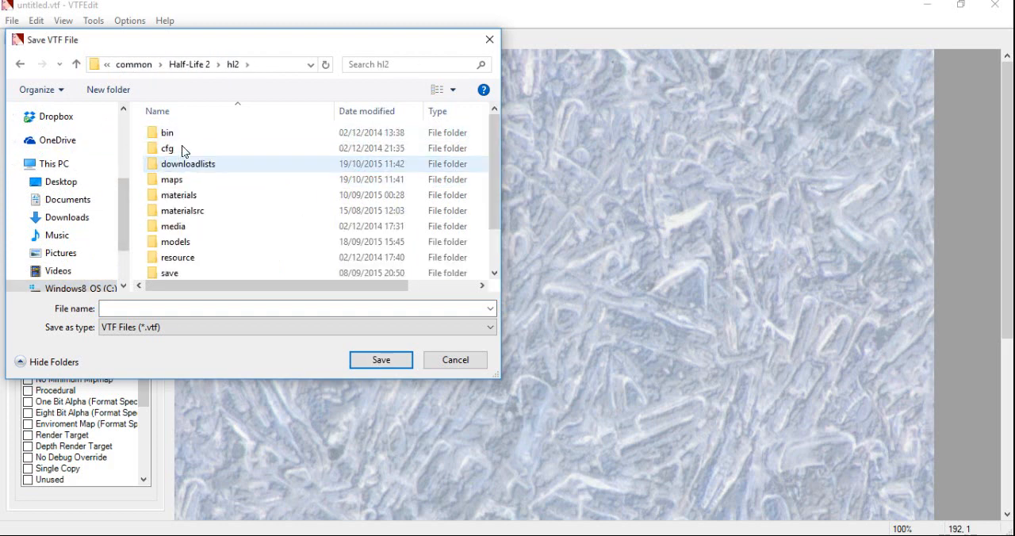
double_click(179, 194)
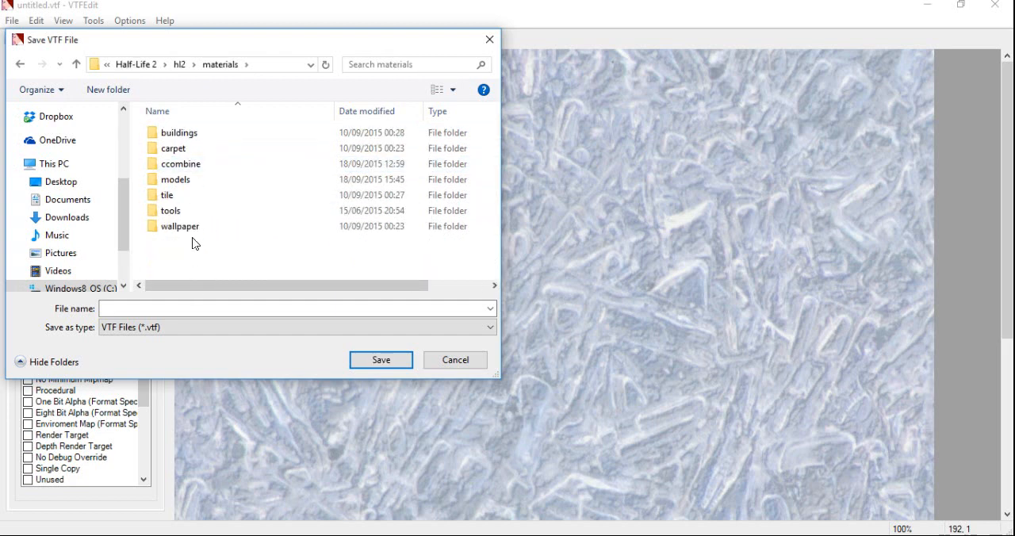
right_click(196, 243)
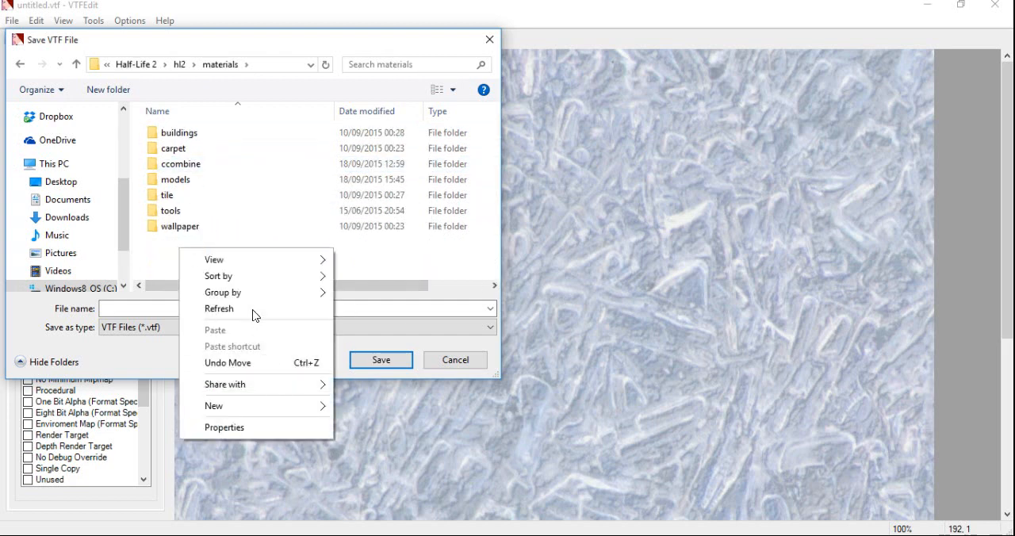
mouse_move(225, 405)
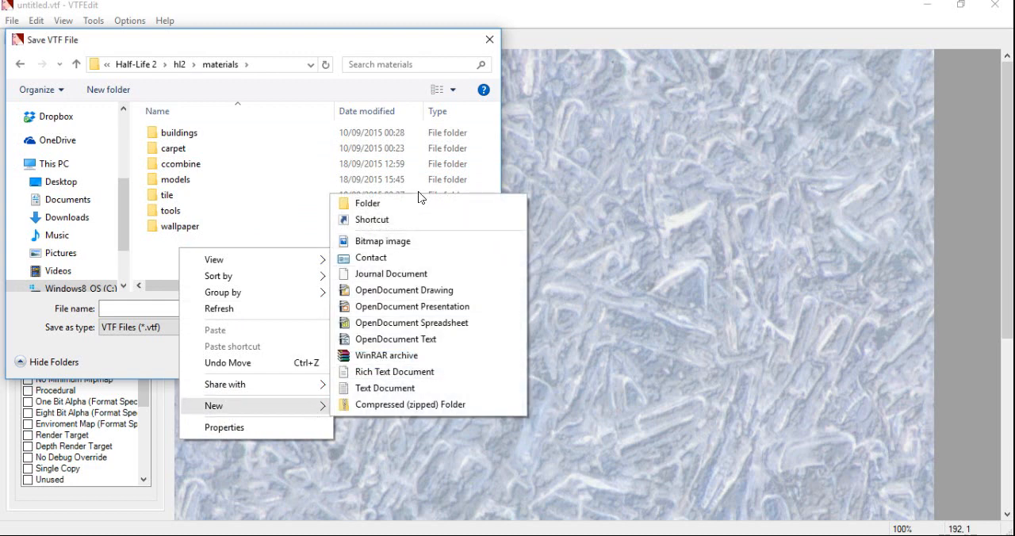
left_click(368, 203)
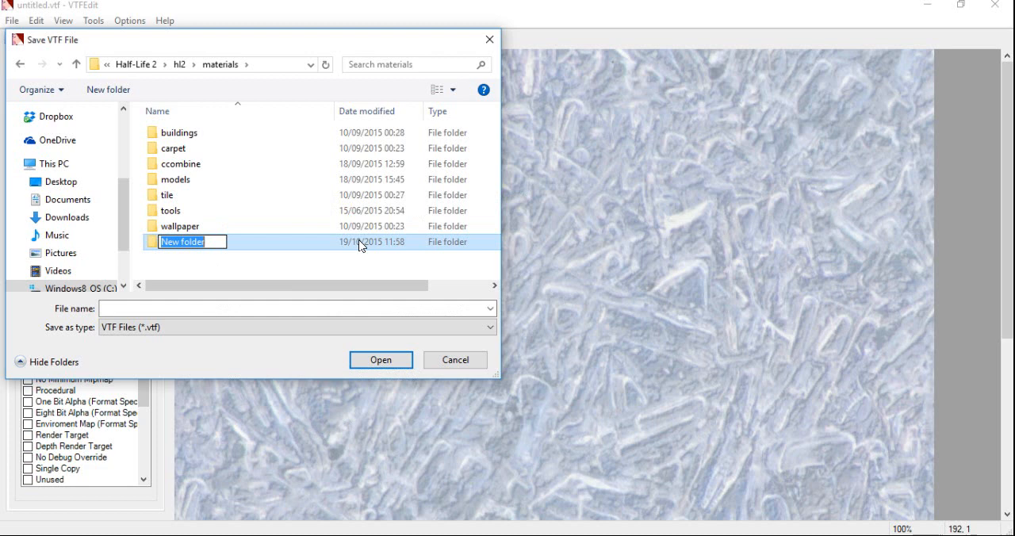
type("christmas")
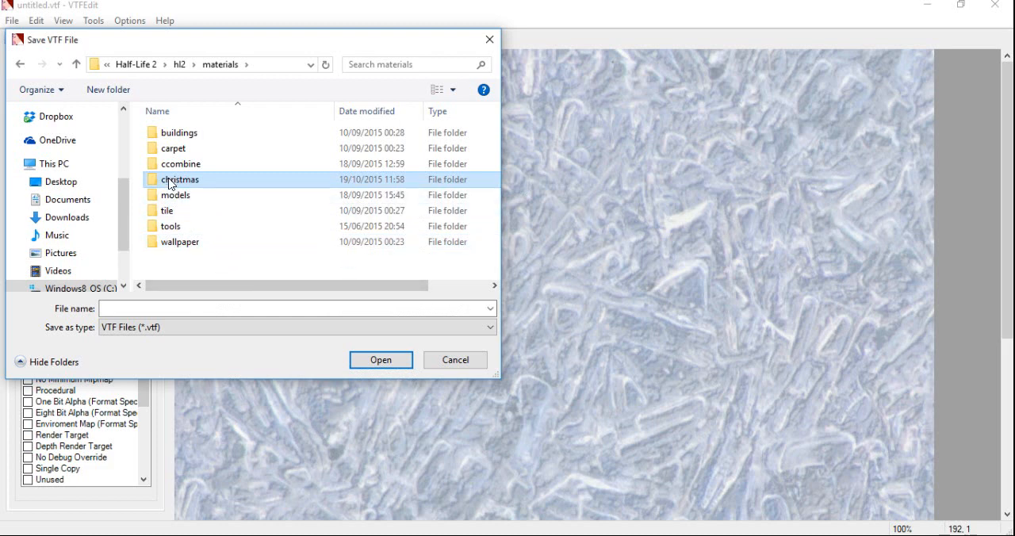
double_click(179, 178)
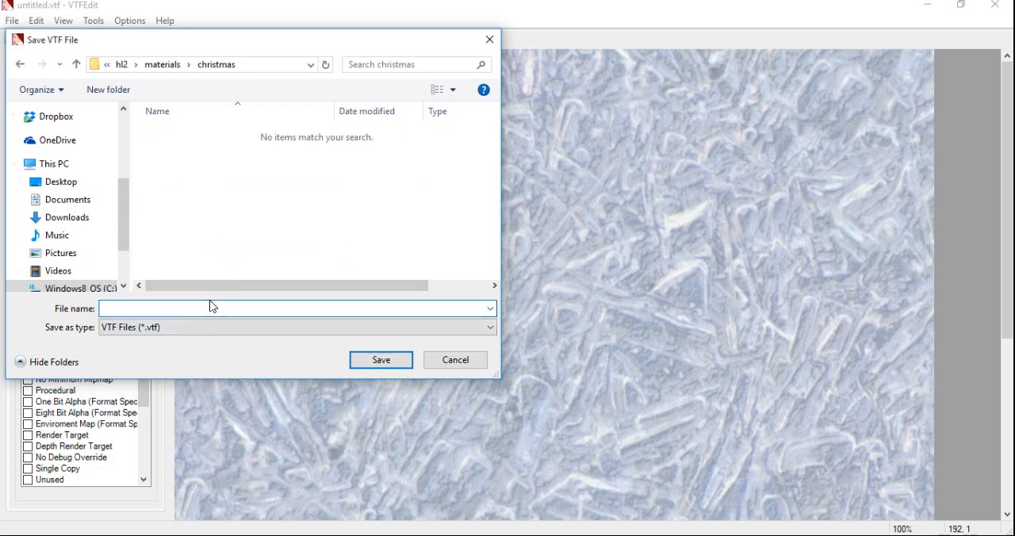
- Save the texture as frozenlakeice.vtf in hl2/materials/christmas
type("for")
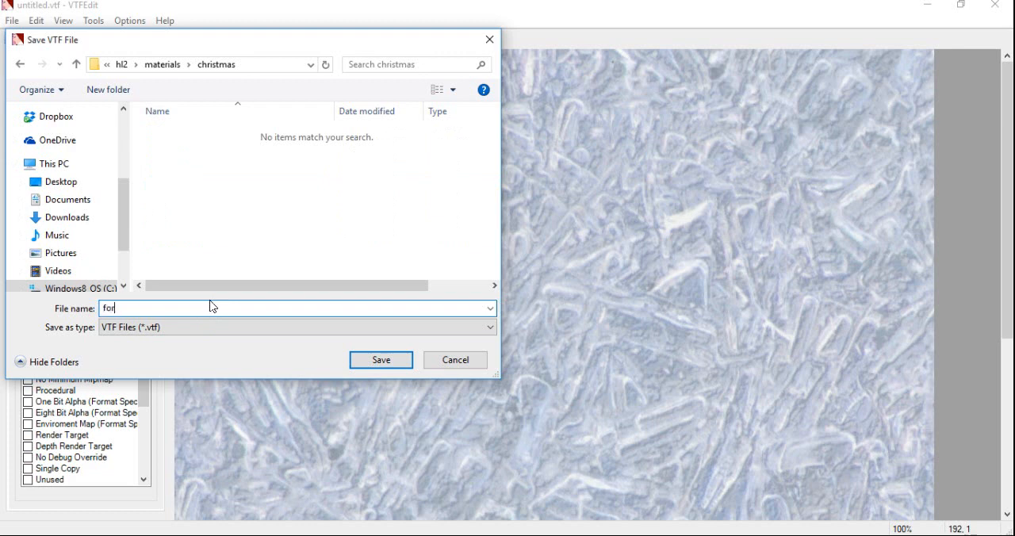
type("frozenlakeice")
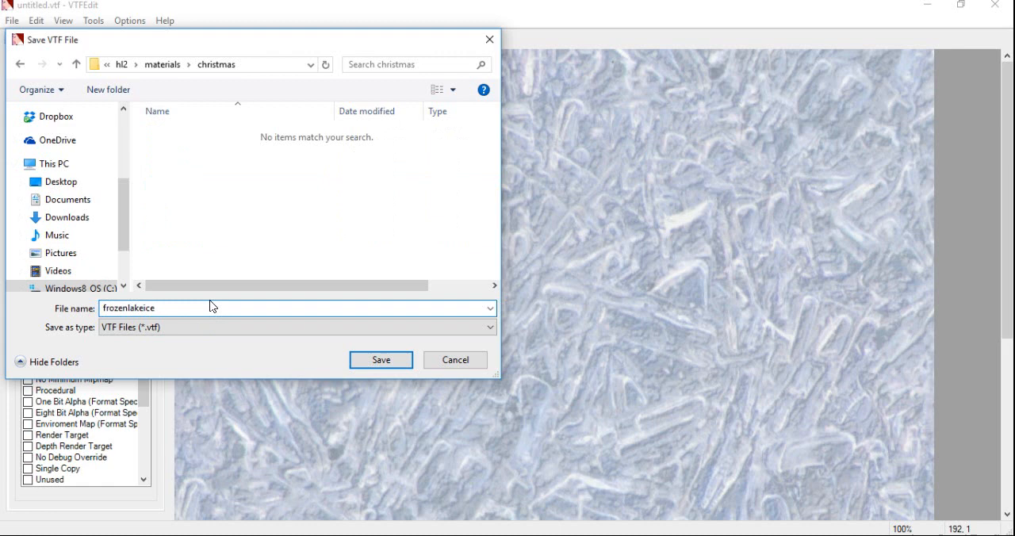
left_click(381, 360)
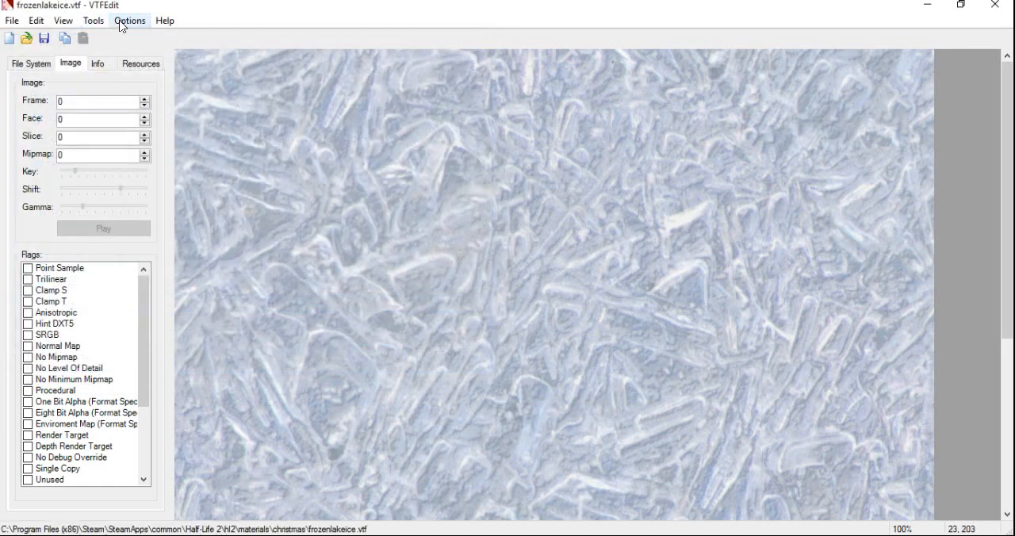
mouse_move(132, 25)
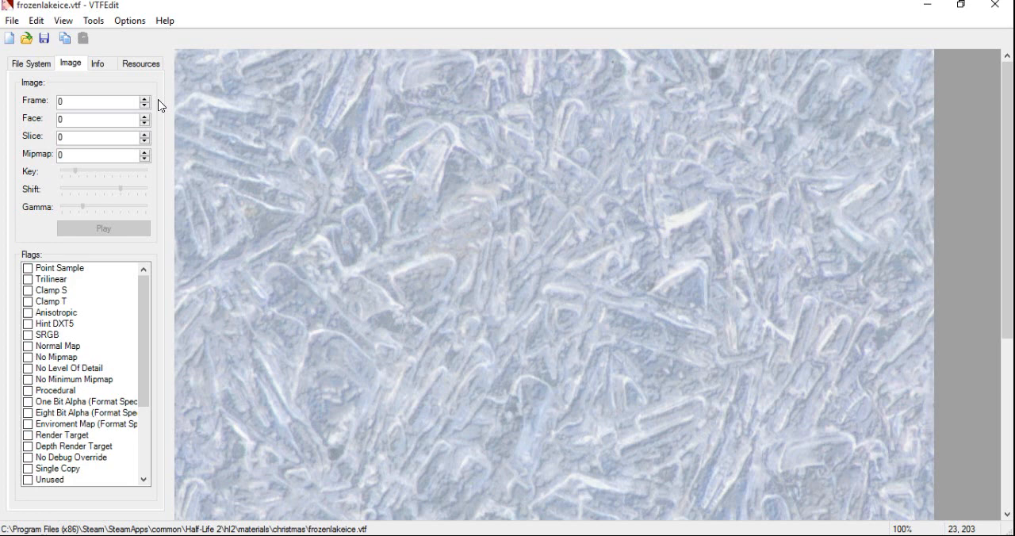
mouse_move(130, 19)
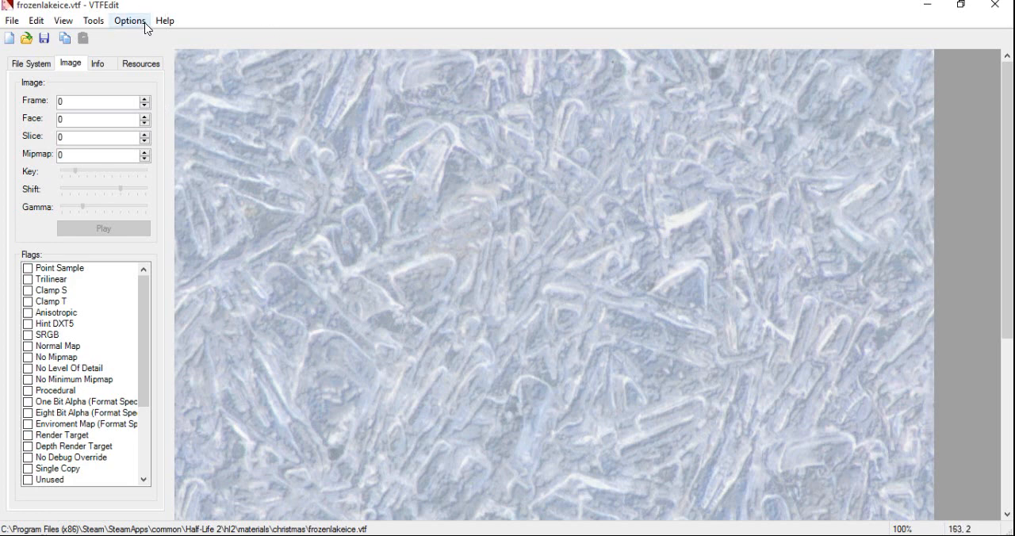
- Launch Tools > Create VMT File with base texture christmas/frozenlakeice
left_click(128, 20)
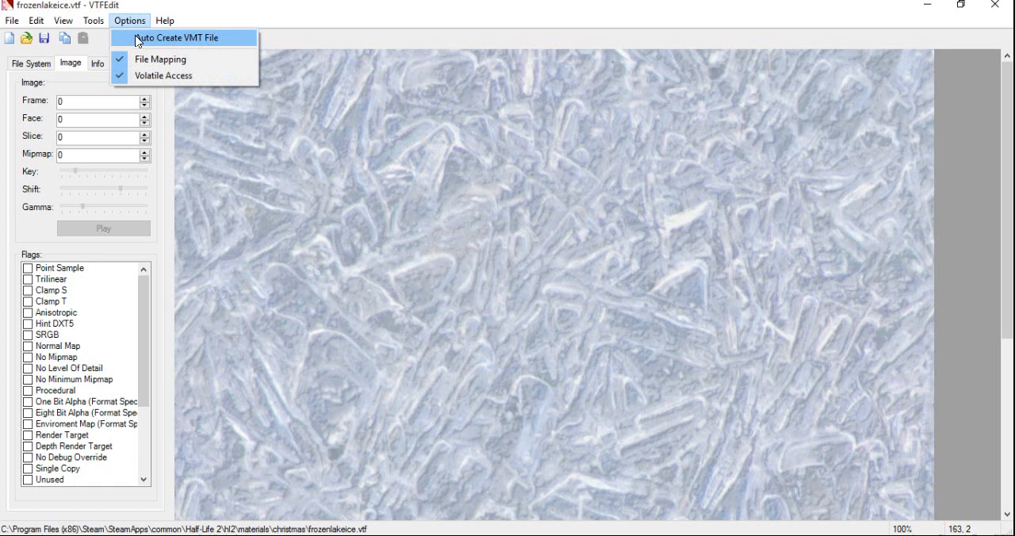
left_click(93, 20)
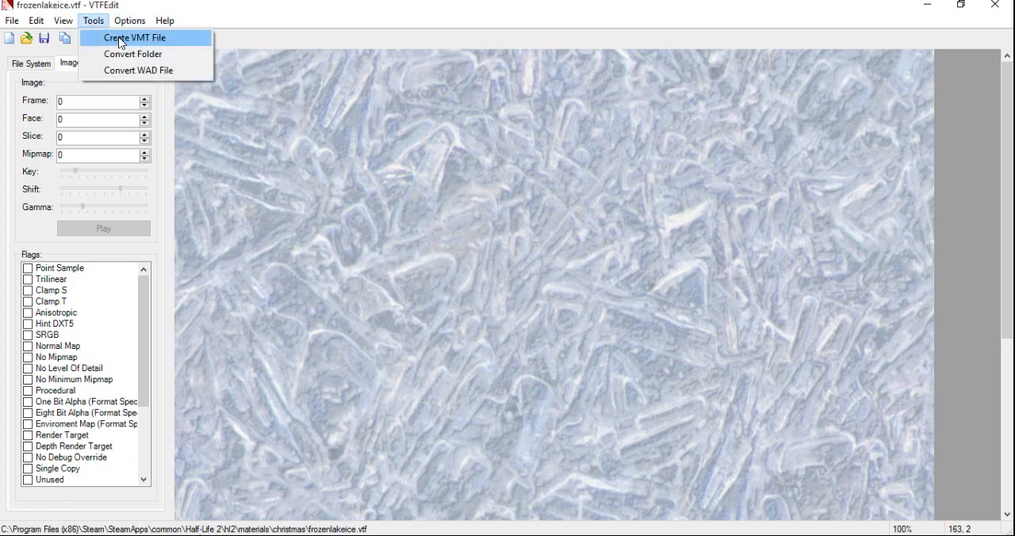
left_click(135, 38)
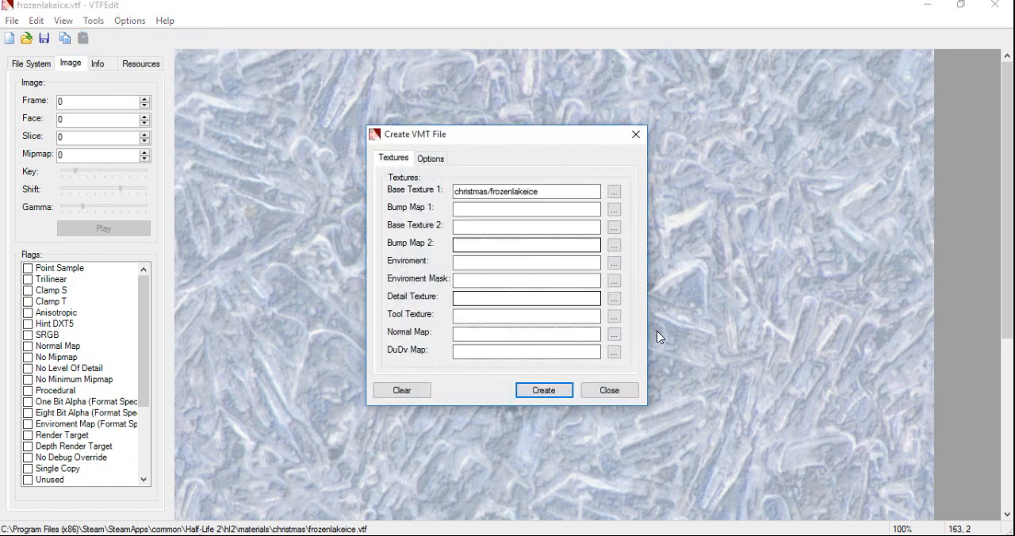
mouse_move(643, 219)
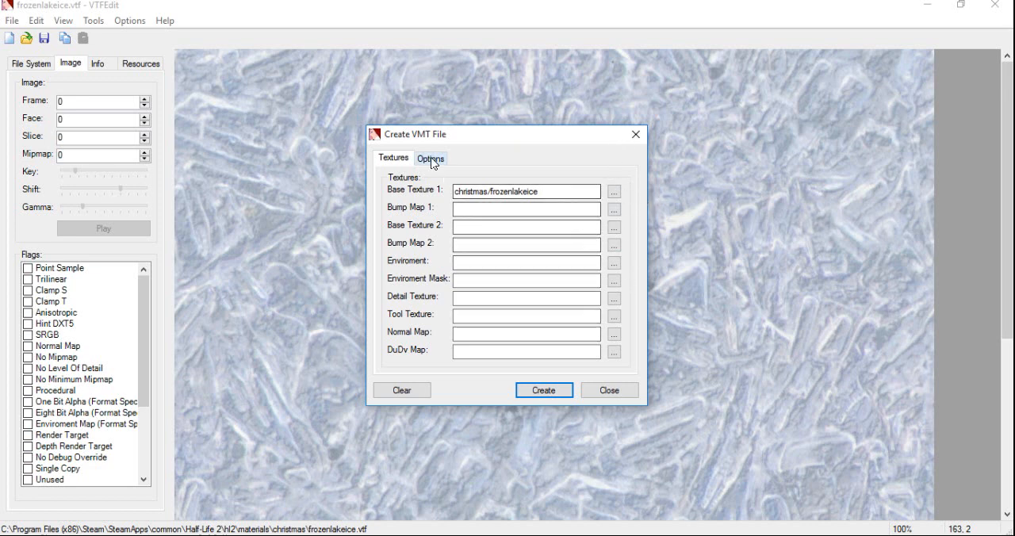
- Set Surface 1 to Snow and Surface 2 to Glass, then create the material
left_click(430, 158)
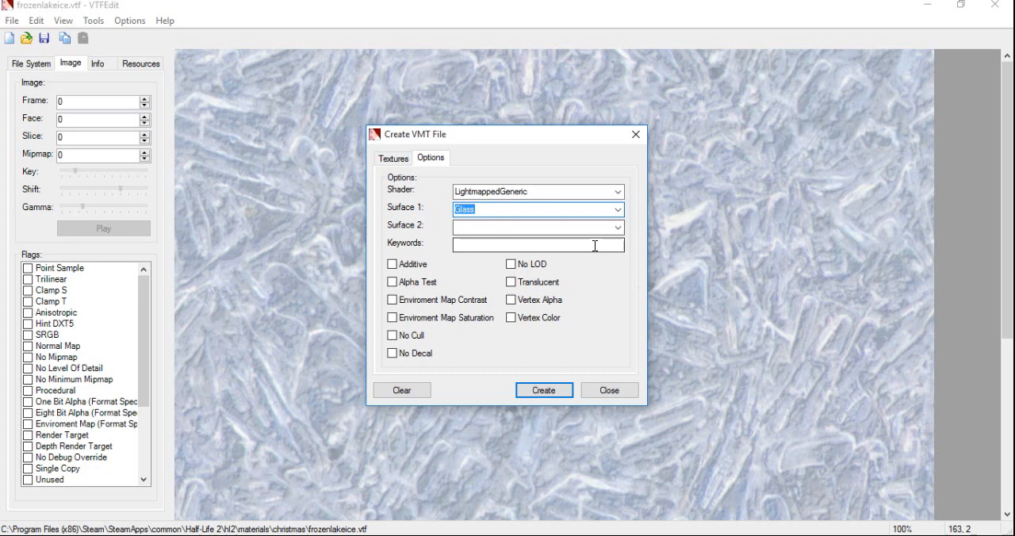
left_click(618, 227)
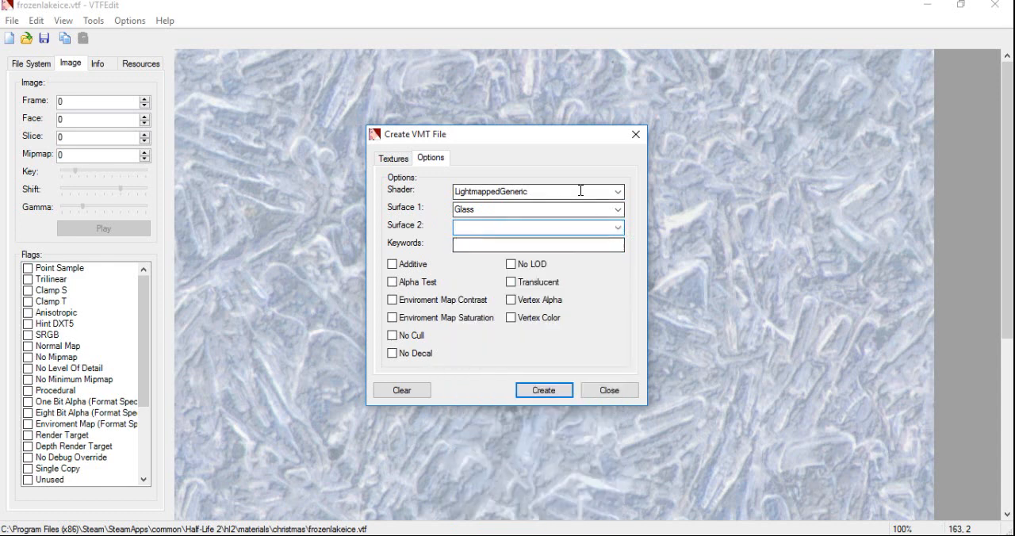
left_click(617, 191)
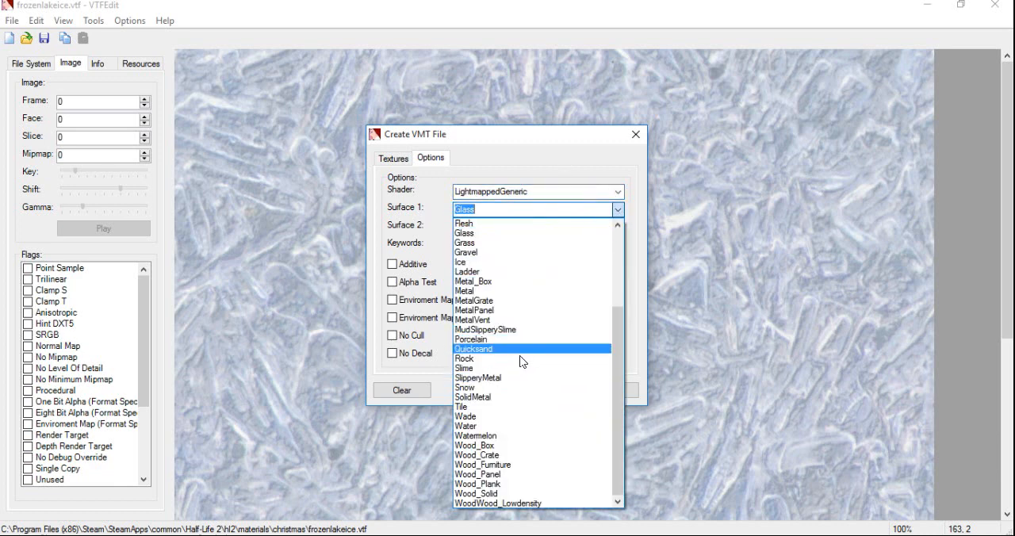
left_click(466, 387)
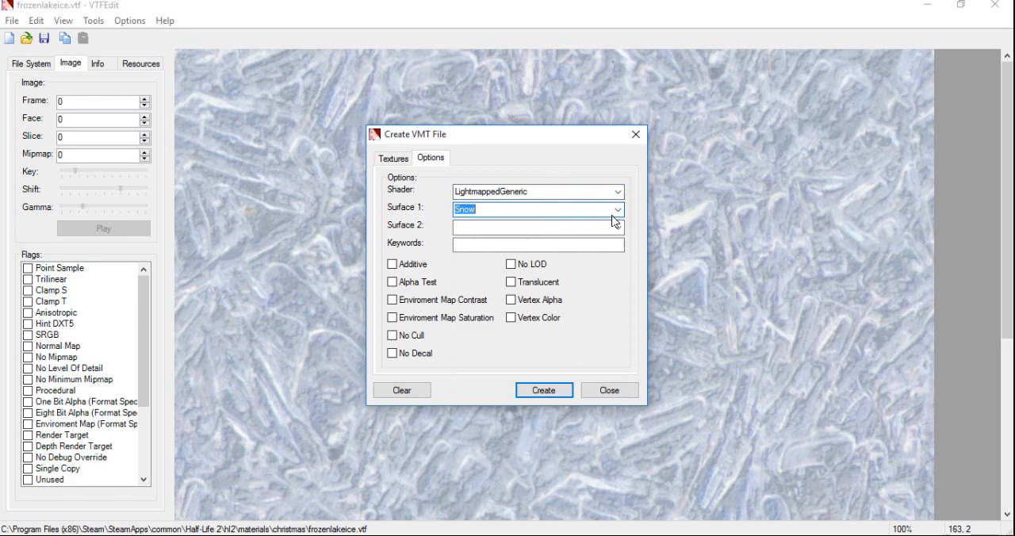
left_click(618, 228)
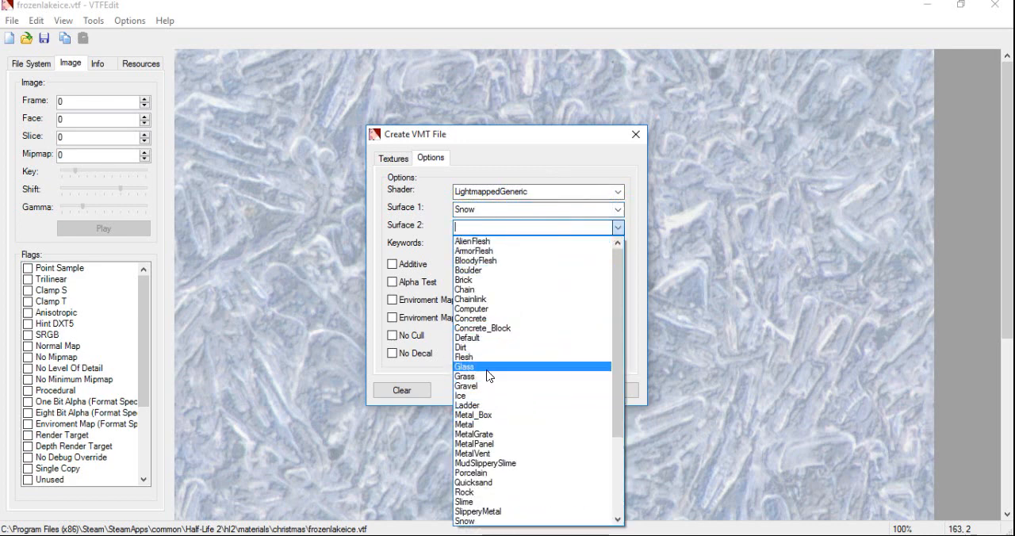
left_click(465, 367)
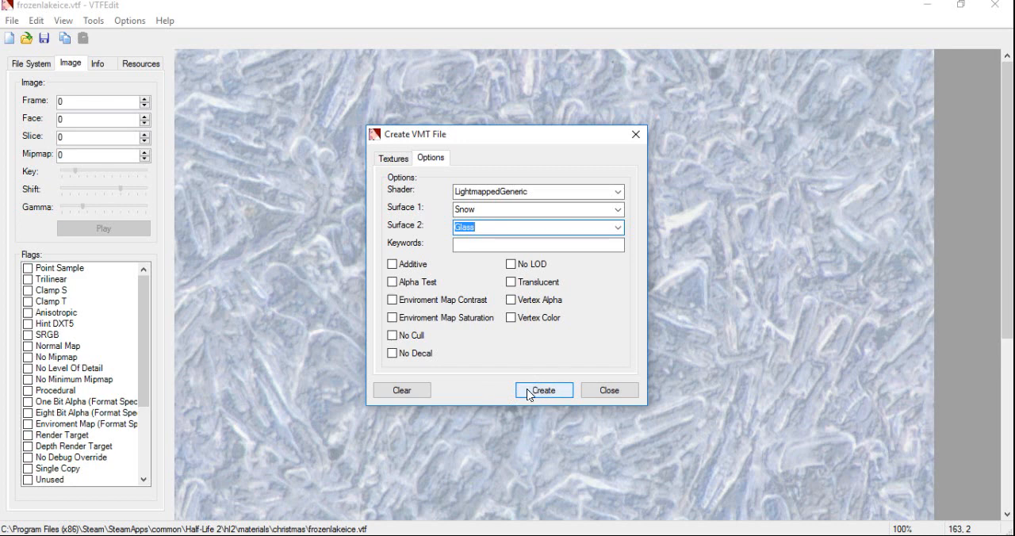
left_click(543, 390)
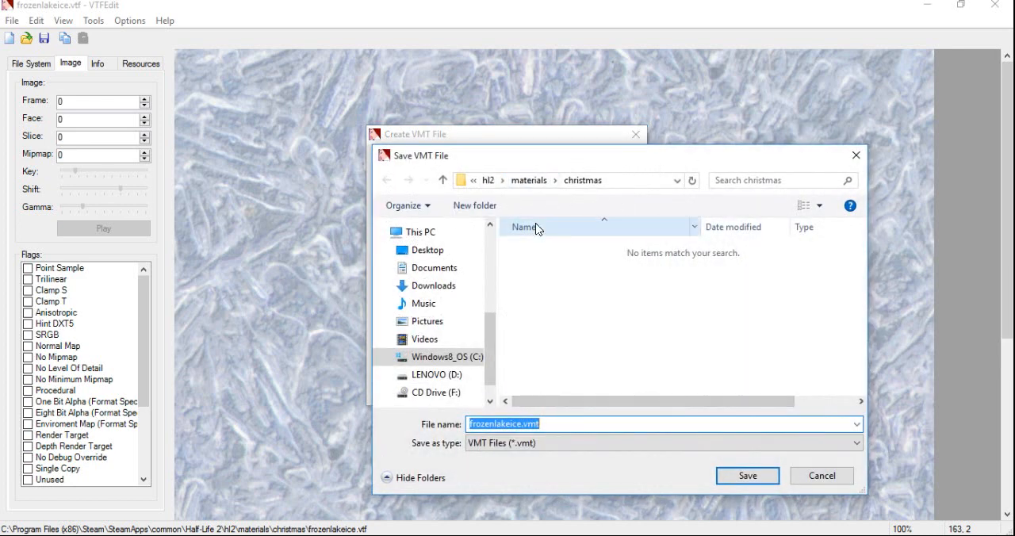
mouse_move(673, 173)
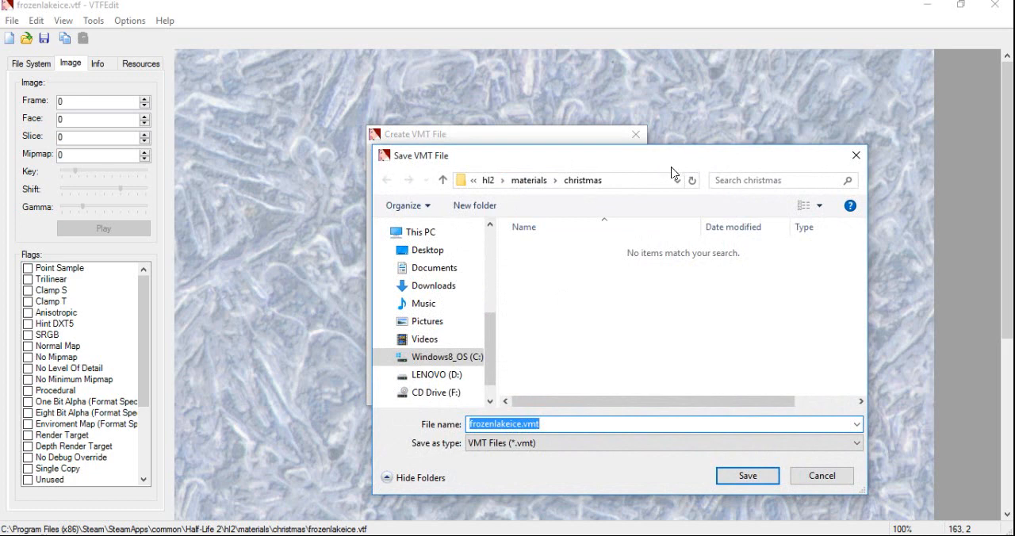
- Save the material as frozenlakeice.vmt in the christmas folder
left_click(746, 475)
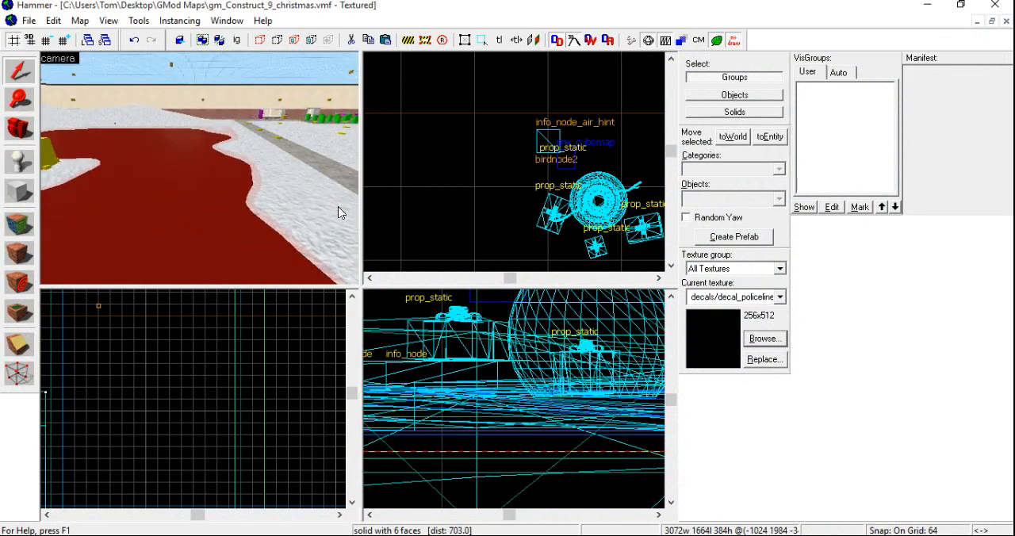
mouse_move(321, 254)
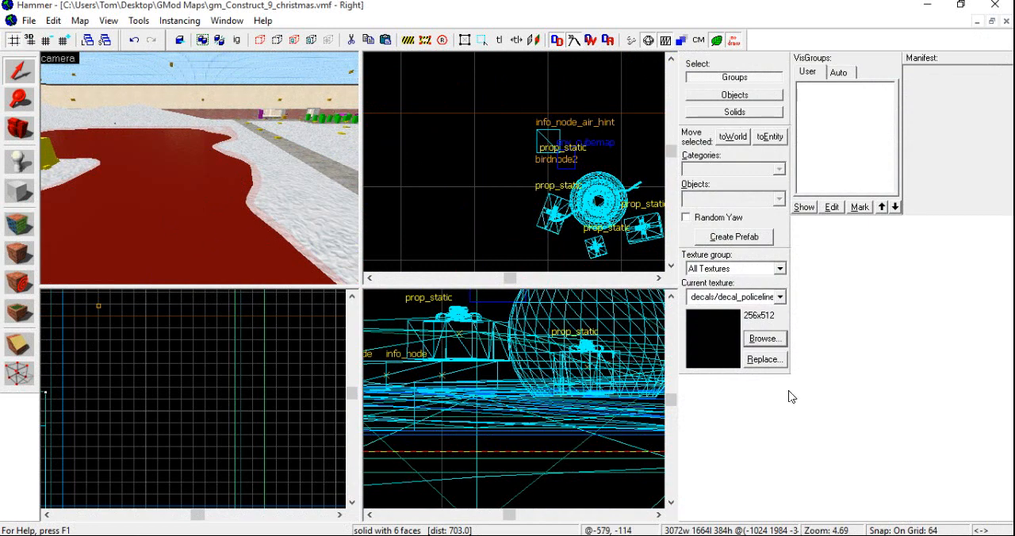
left_click(762, 339)
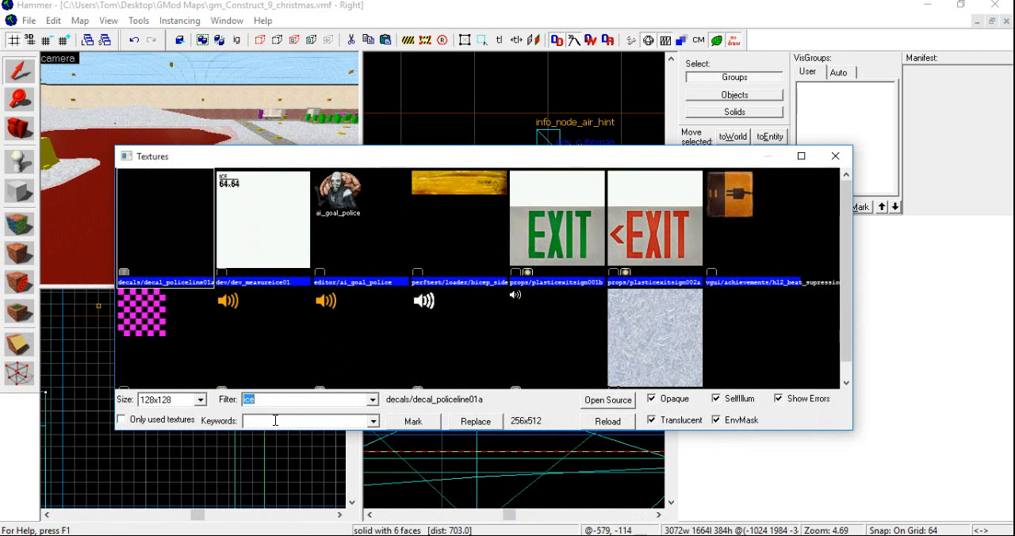
- Filter the texture browser by 'christmas' and pick christmas/frozenlakeice
type("christmas")
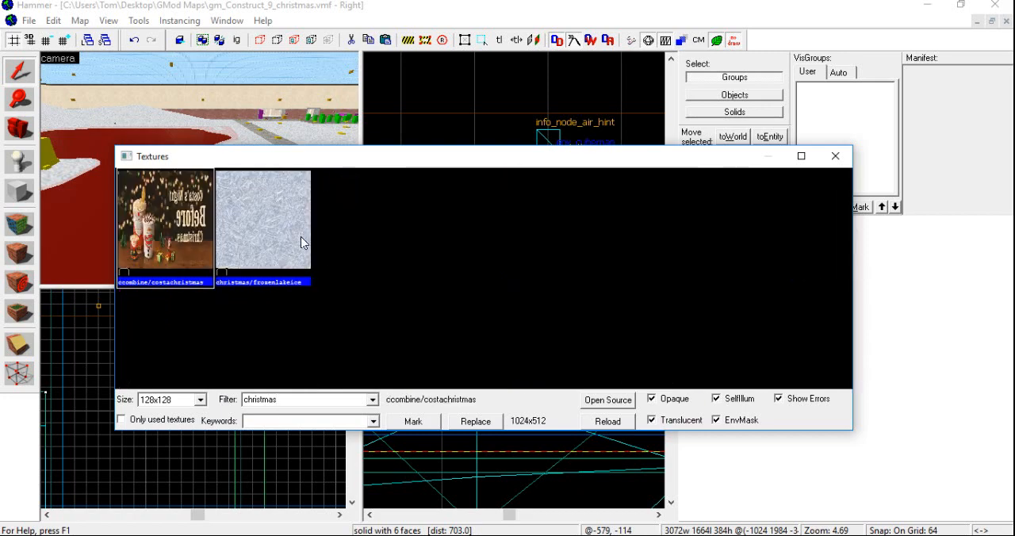
left_click(264, 221)
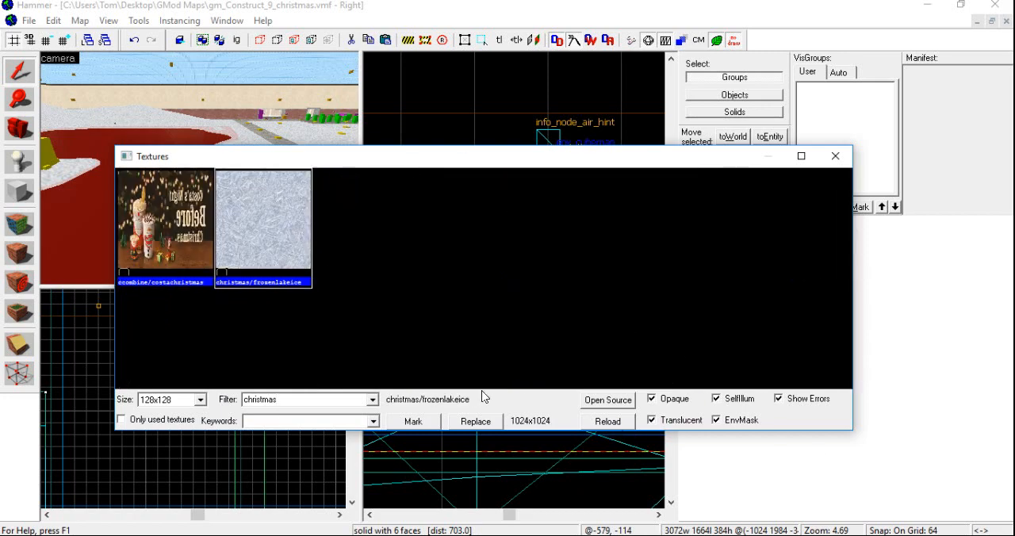